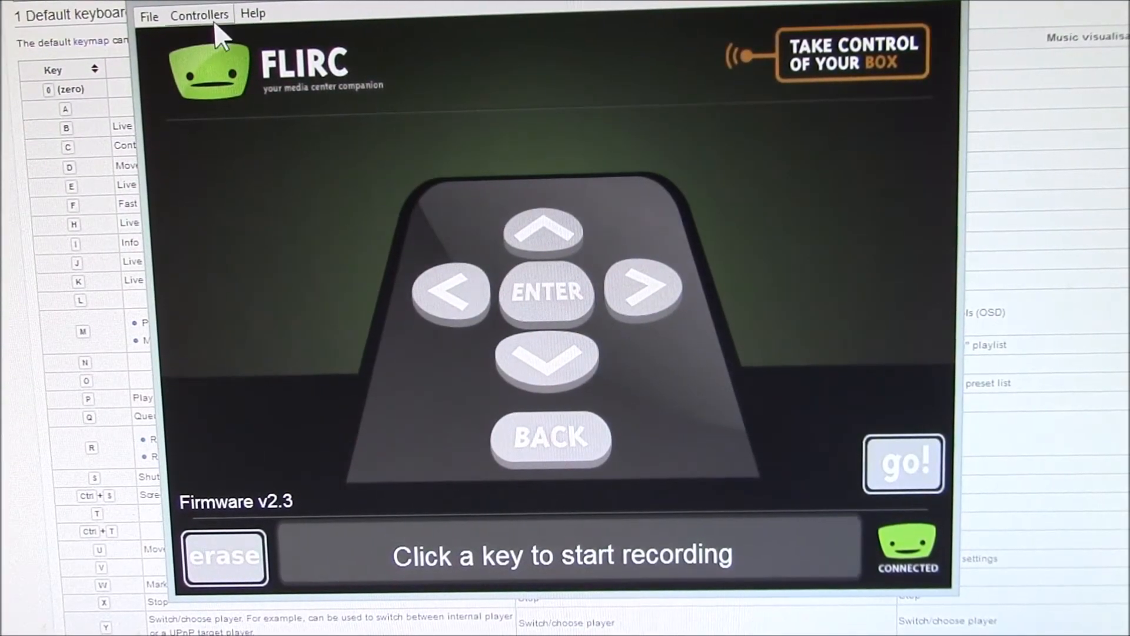
- Replace Flirc's minimalist remote with the Kodi controller layout
{"action": "left_click", "coordinate": [199, 14]}
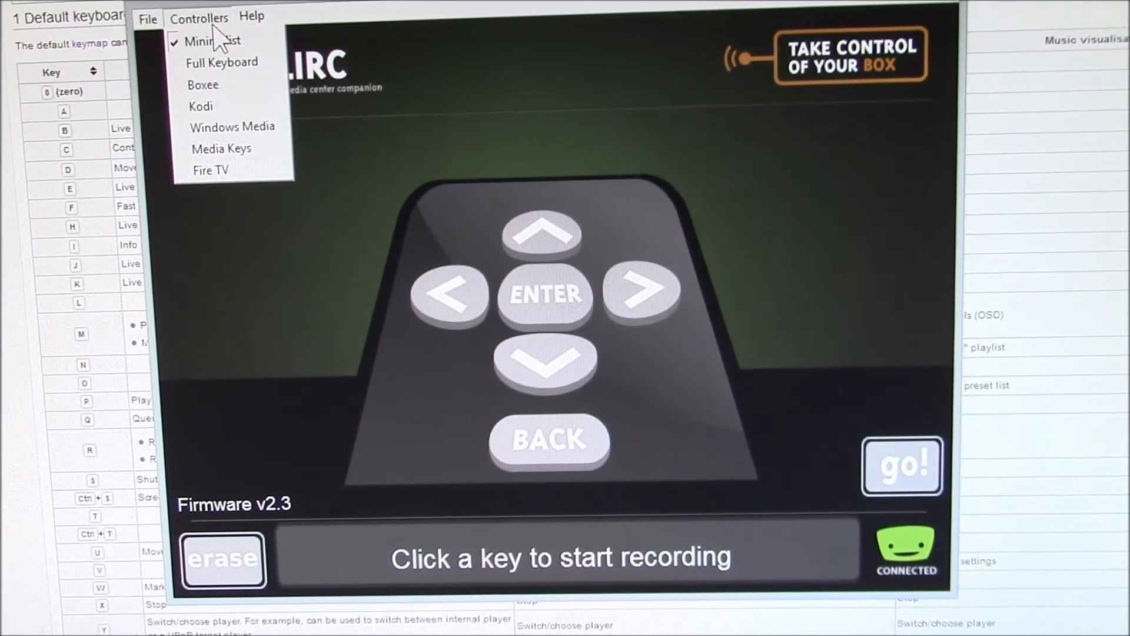
{"action": "left_click", "coordinate": [200, 106]}
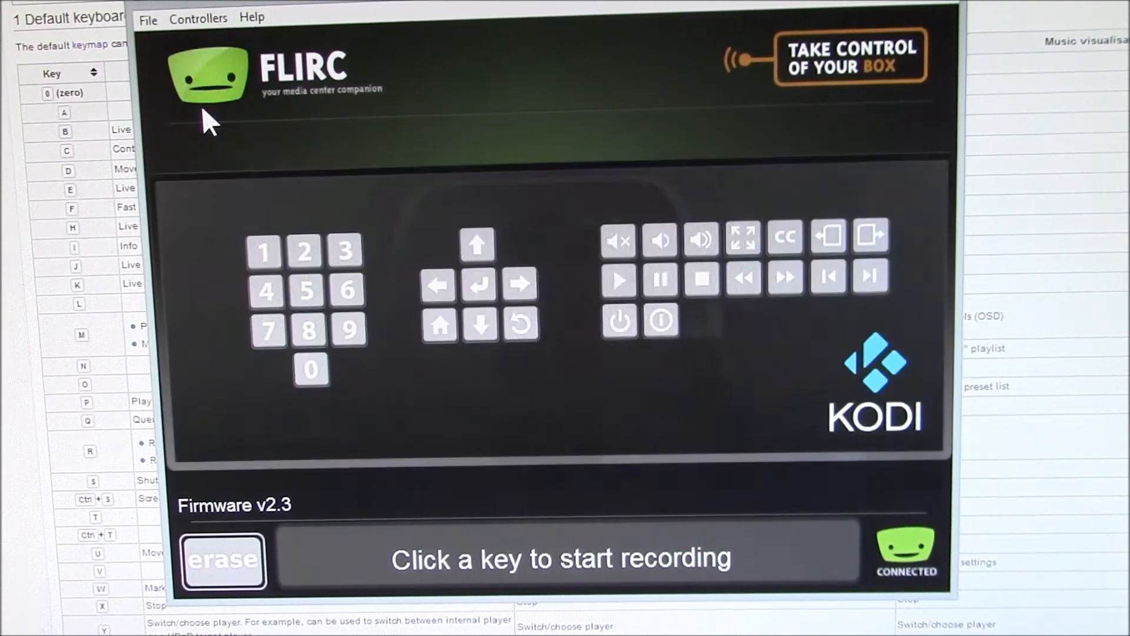
- Pick the Kodi controller's 0 key to record a remote button for it
{"action": "left_click", "coordinate": [311, 370]}
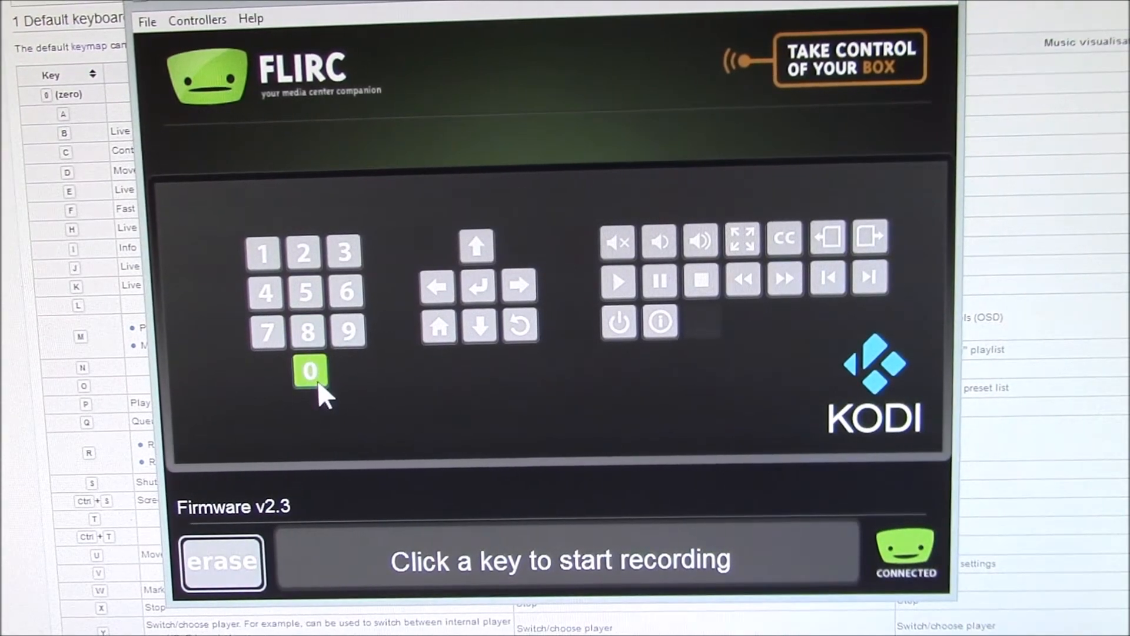
{"action": "mouse_move", "coordinate": [396, 404]}
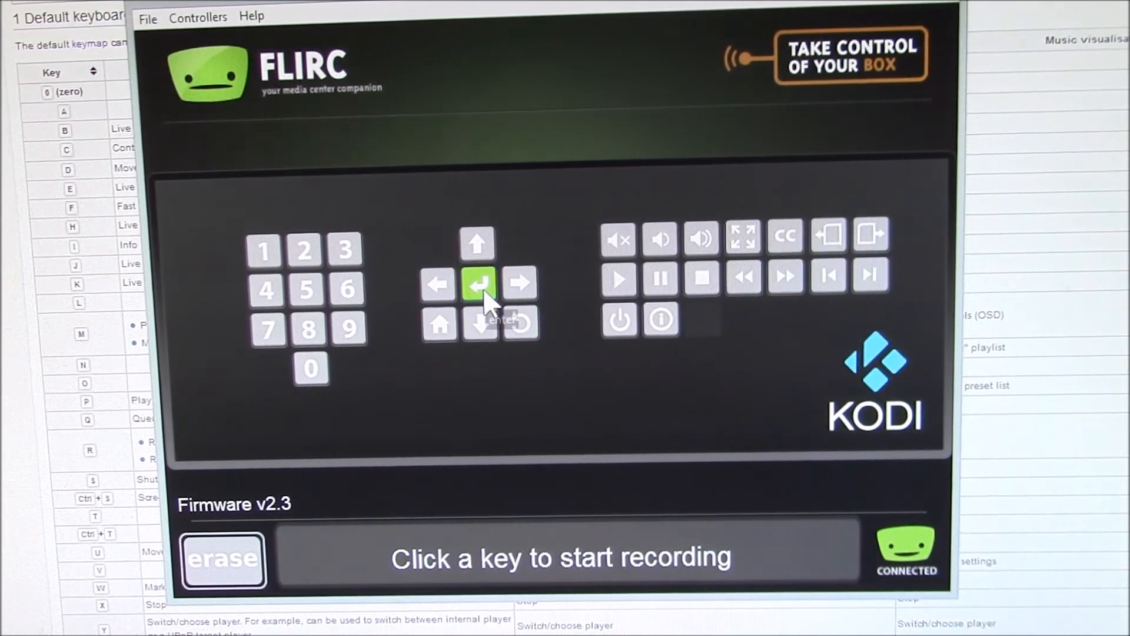
{"action": "mouse_move", "coordinate": [743, 237]}
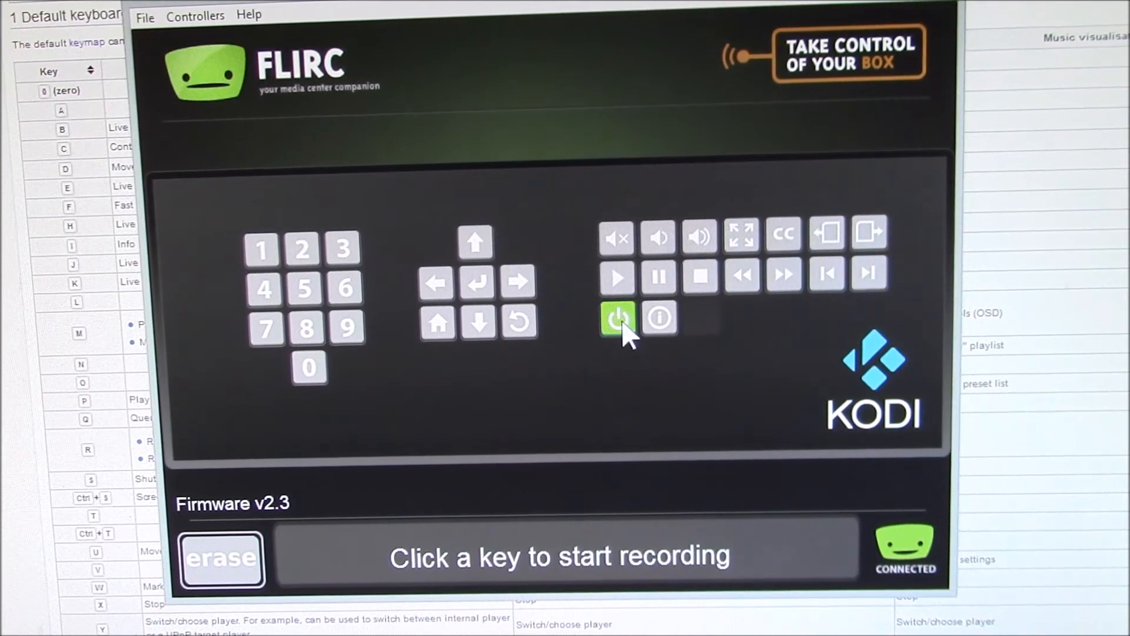
{"action": "mouse_move", "coordinate": [618, 318]}
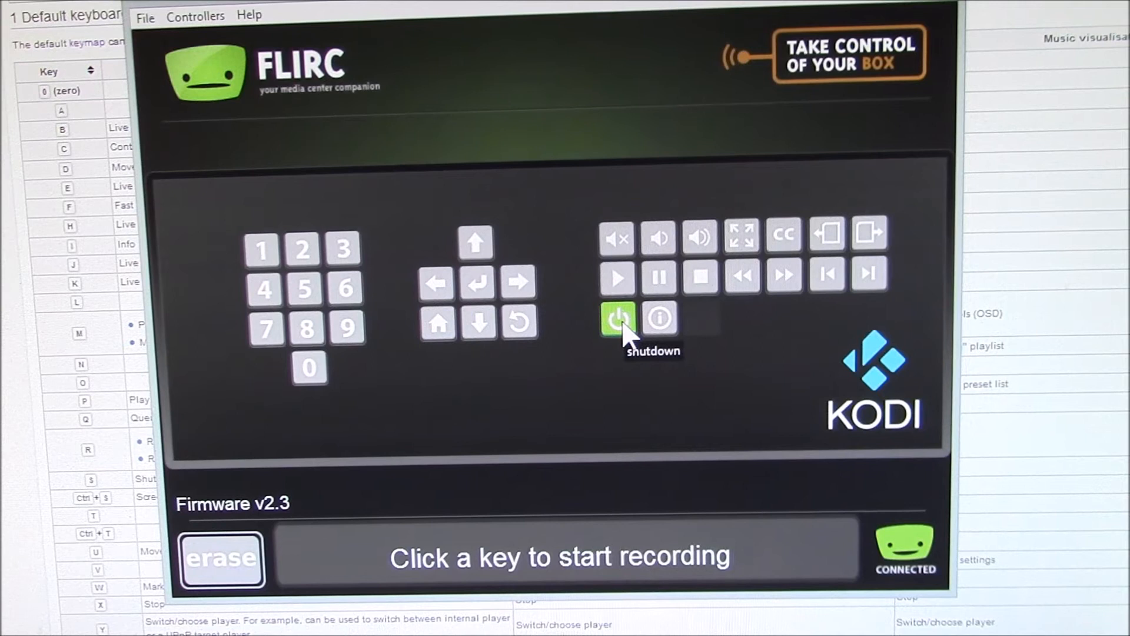
{"action": "mouse_move", "coordinate": [659, 319]}
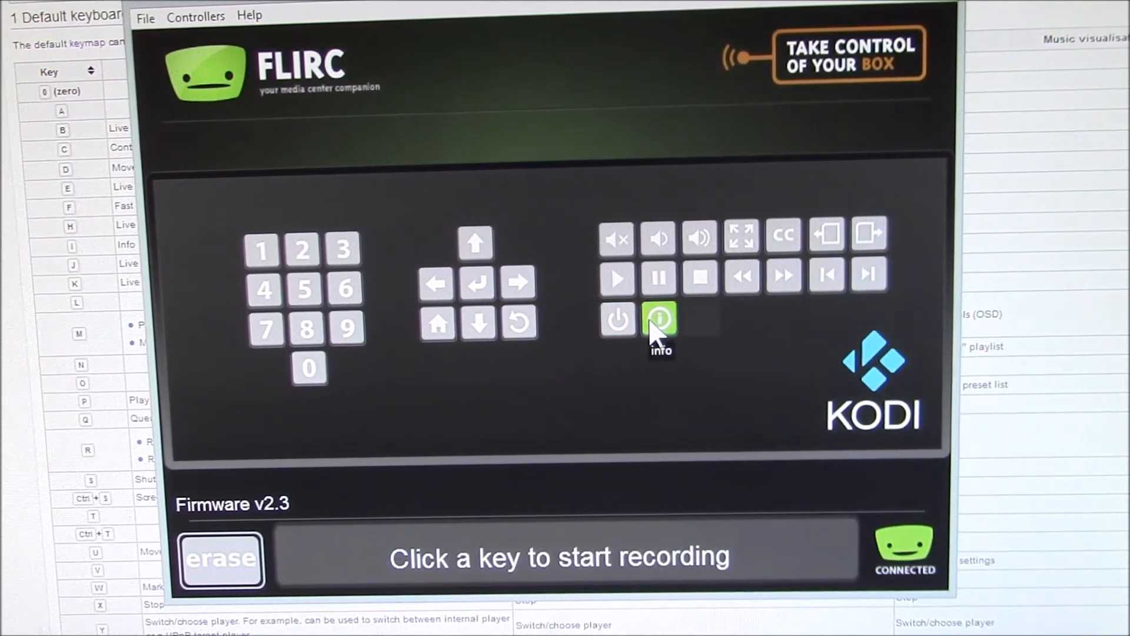
{"action": "mouse_move", "coordinate": [618, 319]}
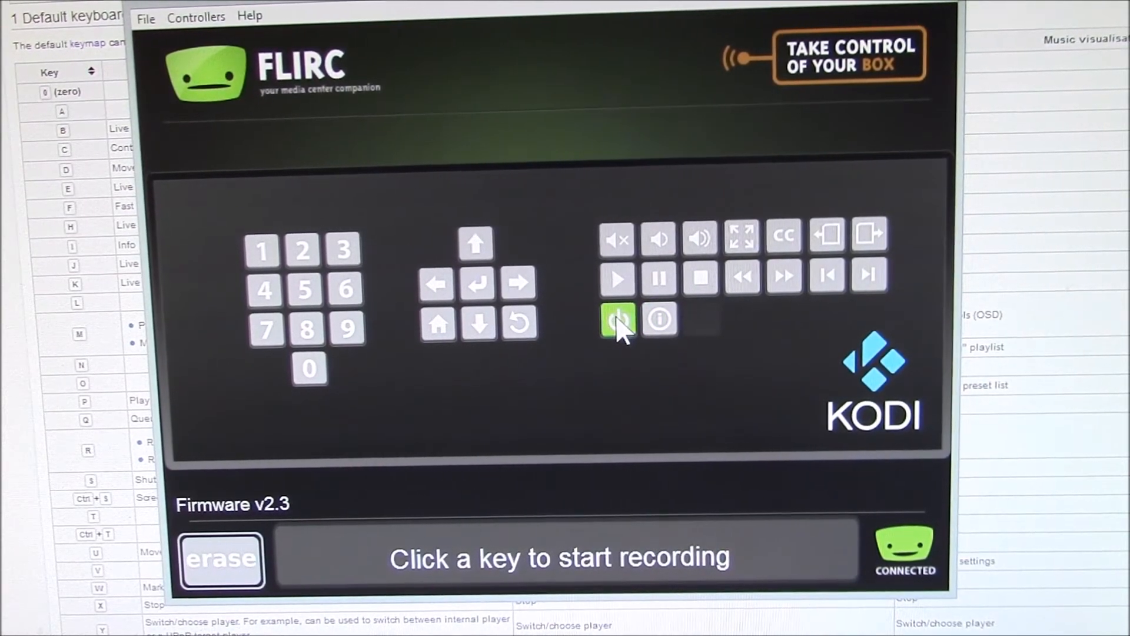
{"action": "mouse_move", "coordinate": [619, 321]}
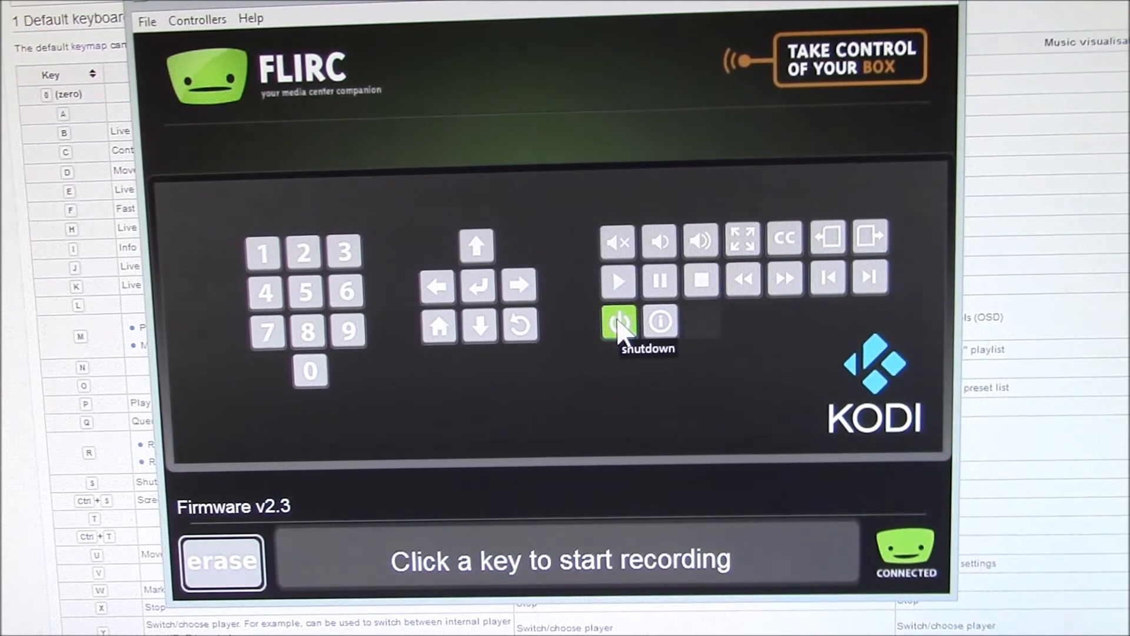
{"action": "mouse_move", "coordinate": [624, 400]}
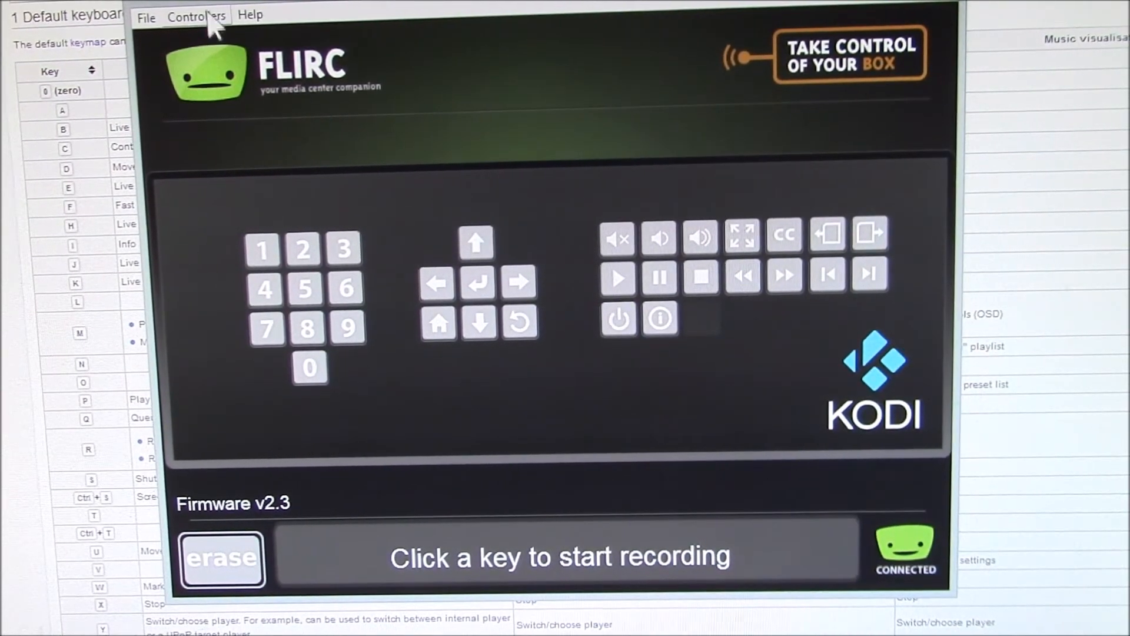
- Switch Flirc to the Full Keyboard controller and bring up Kodi's keyboard controls page
{"action": "left_click", "coordinate": [195, 15]}
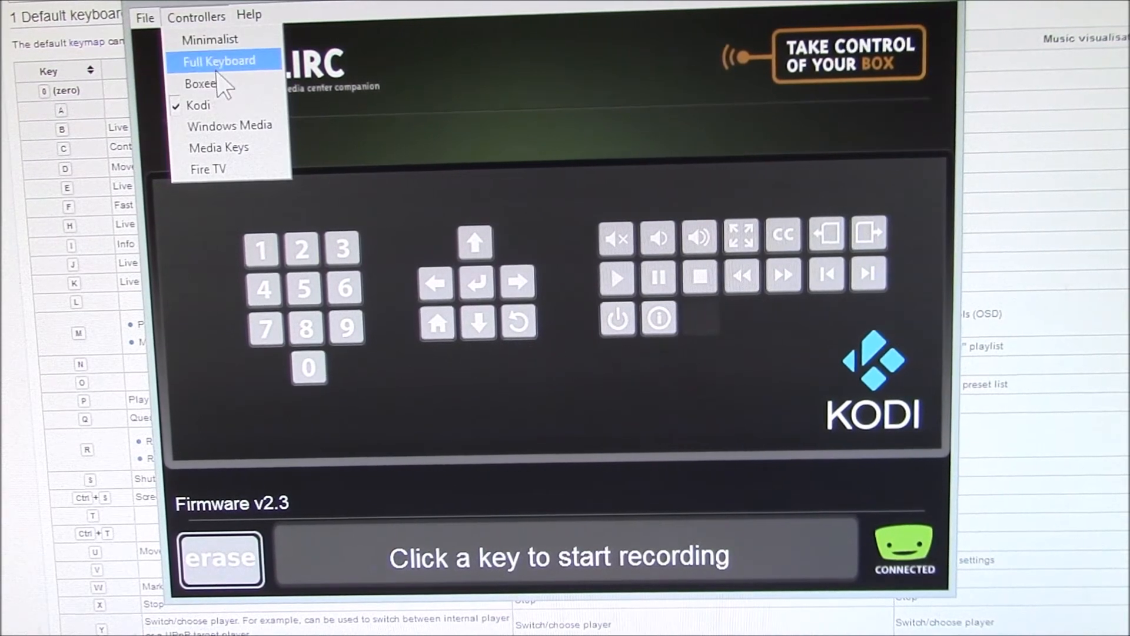
{"action": "left_click", "coordinate": [220, 61]}
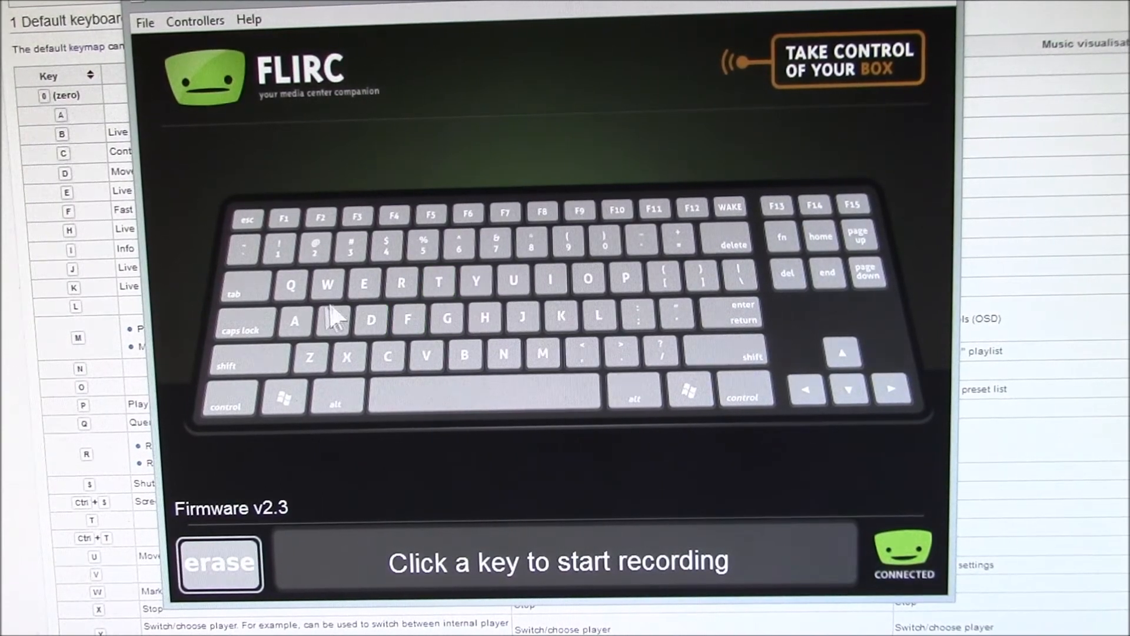
{"action": "left_click", "coordinate": [561, 316]}
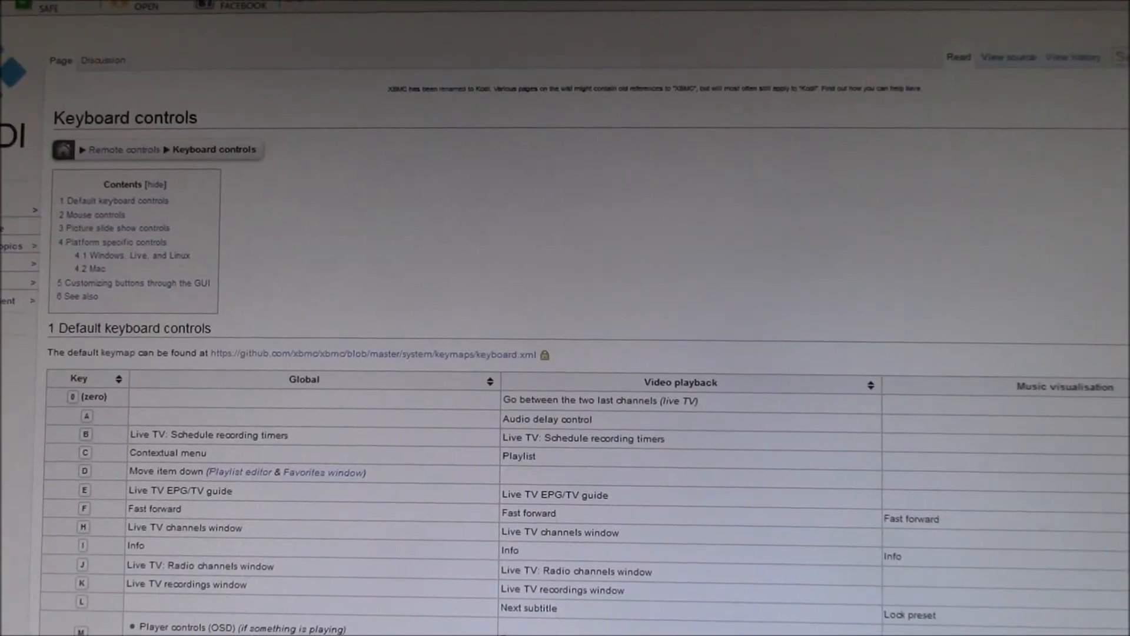
- Scroll the Kodi Wiki default keyboard controls table down to the shutdown, space and arrow rows
{"action": "scroll", "scroll_direction": "down", "scroll_amount": 3}
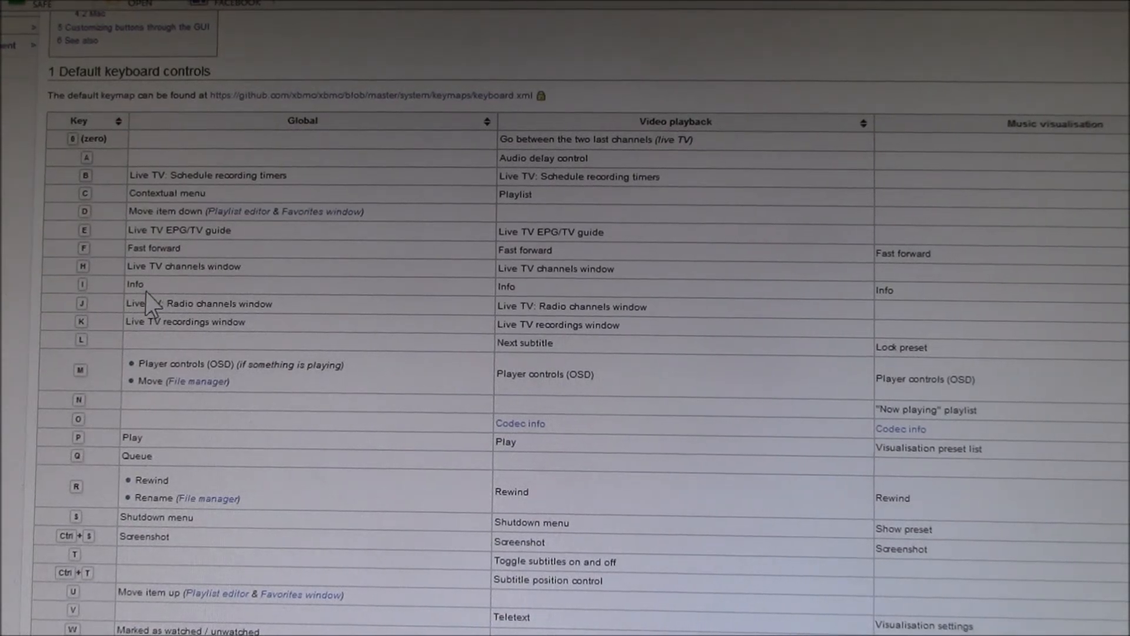
{"action": "scroll", "scroll_direction": "down", "scroll_amount": 3}
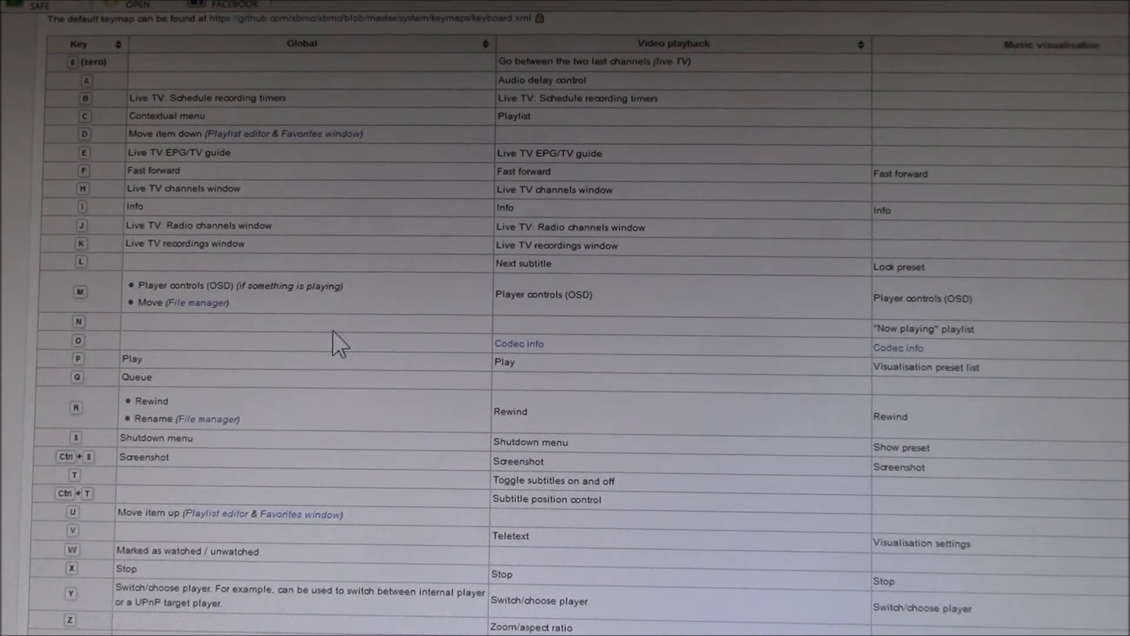
{"action": "scroll", "scroll_direction": "down", "scroll_amount": 3}
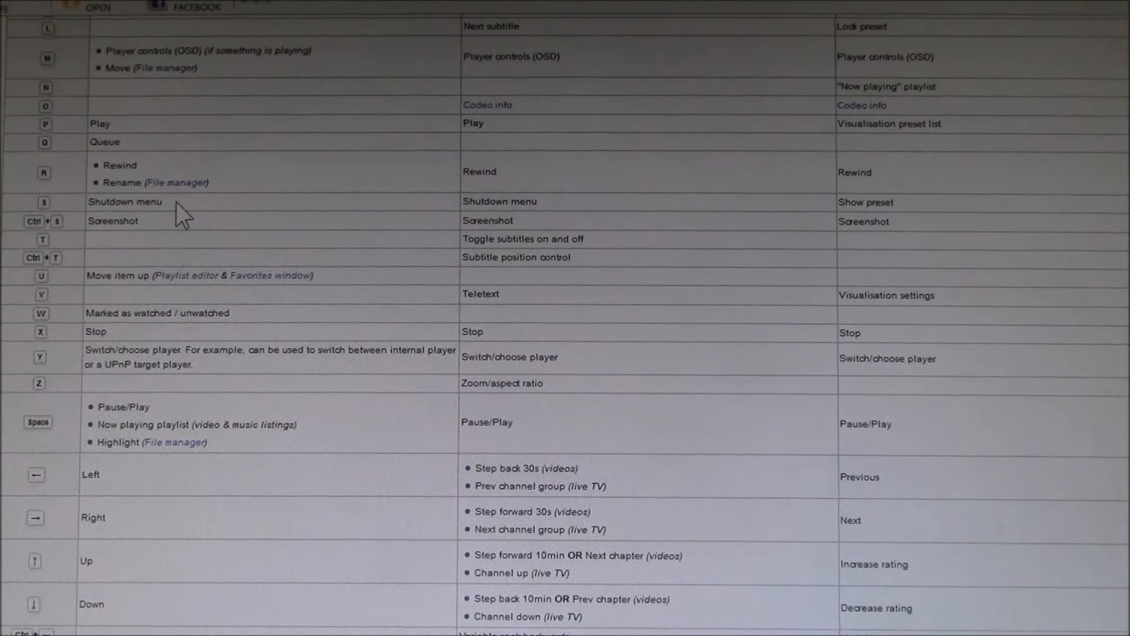
{"action": "double_click", "coordinate": [126, 202]}
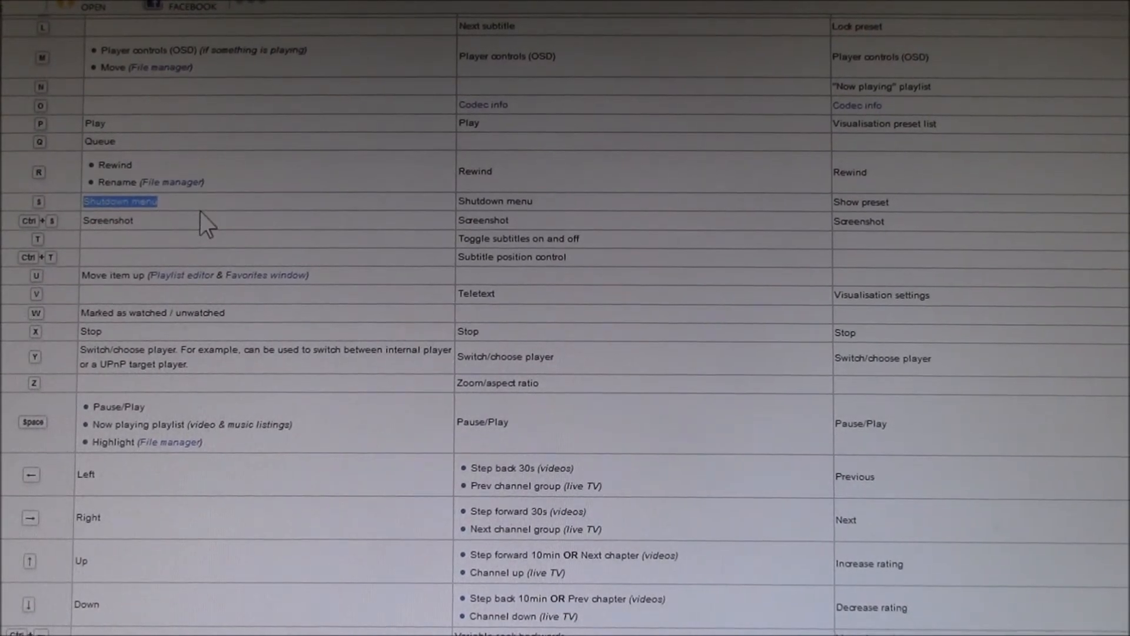
{"action": "scroll", "scroll_direction": "down", "scroll_amount": 3}
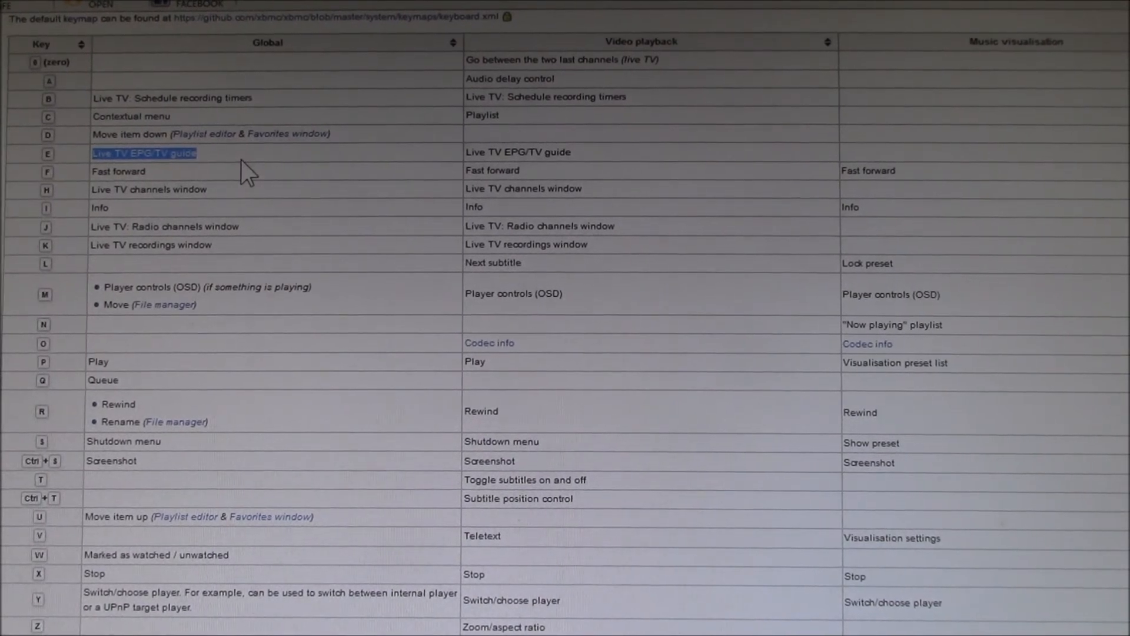
{"action": "mouse_move", "coordinate": [219, 169]}
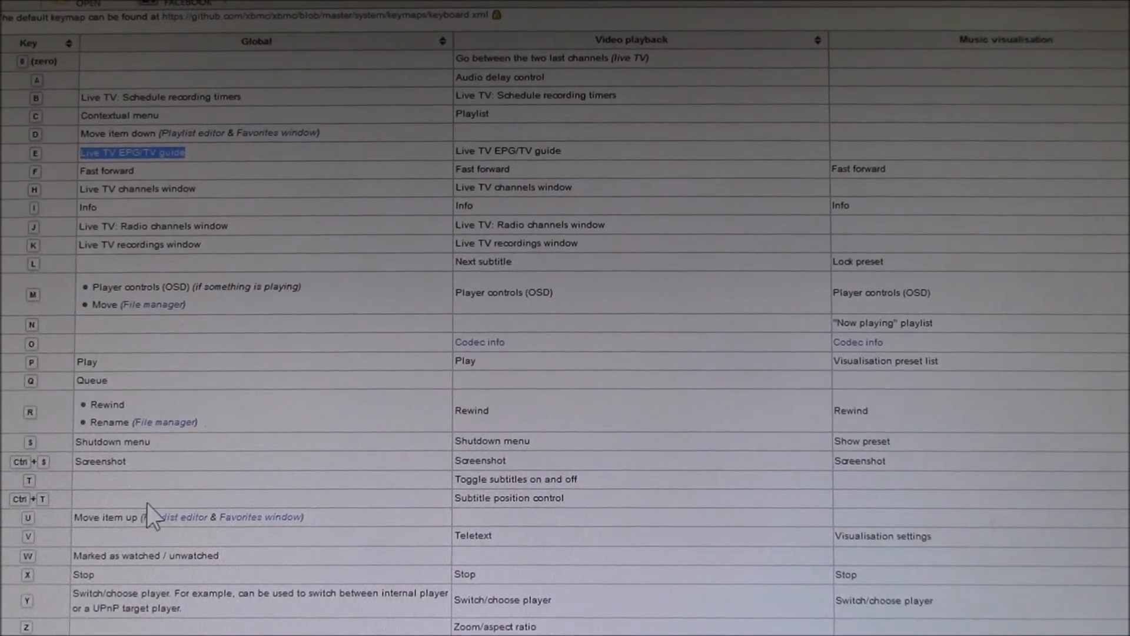
- Scroll to the table's lower key rows and bring Flirc back in front
{"action": "scroll", "scroll_direction": "down", "scroll_amount": 3}
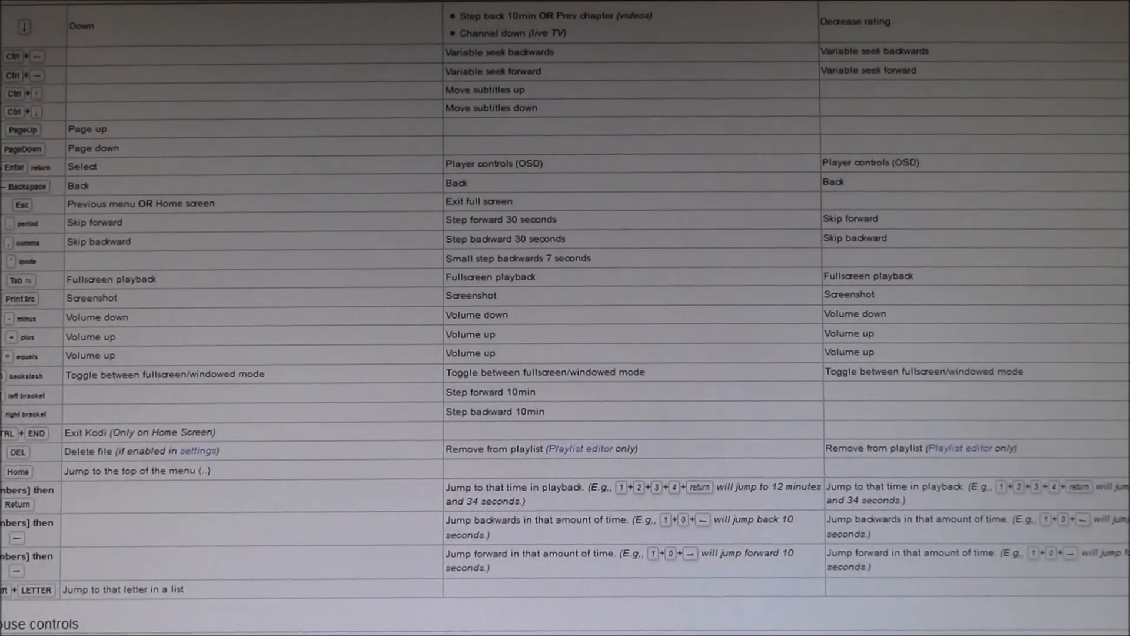
{"action": "left_click", "coordinate": [159, 237]}
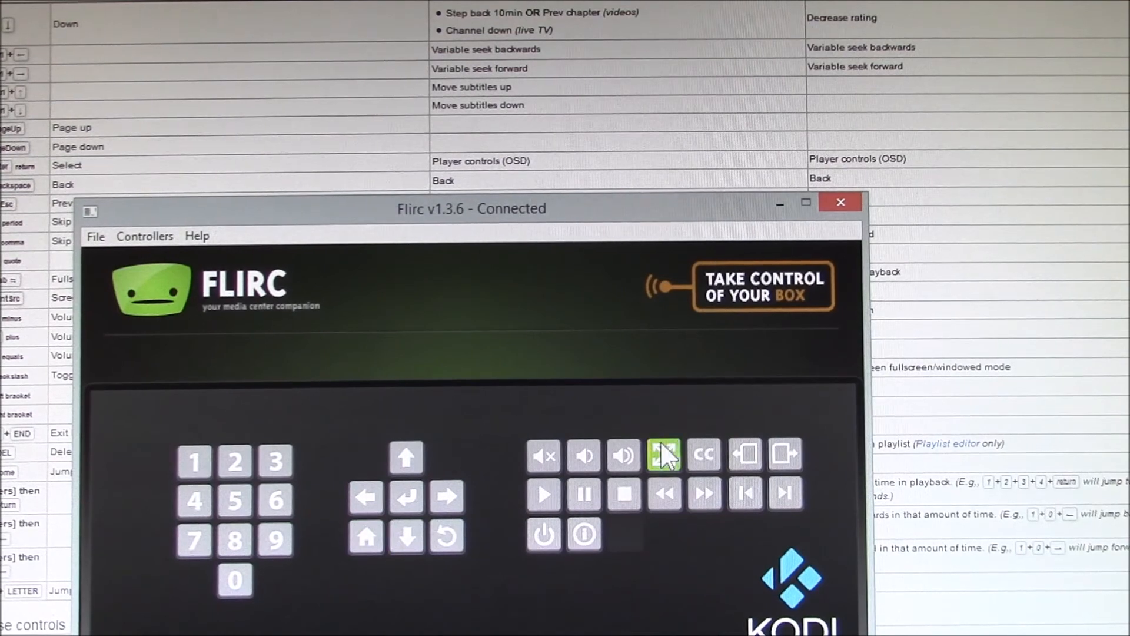
- Switch to the Full Keyboard controller and start recording a remote button for I
{"action": "left_click", "coordinate": [145, 236]}
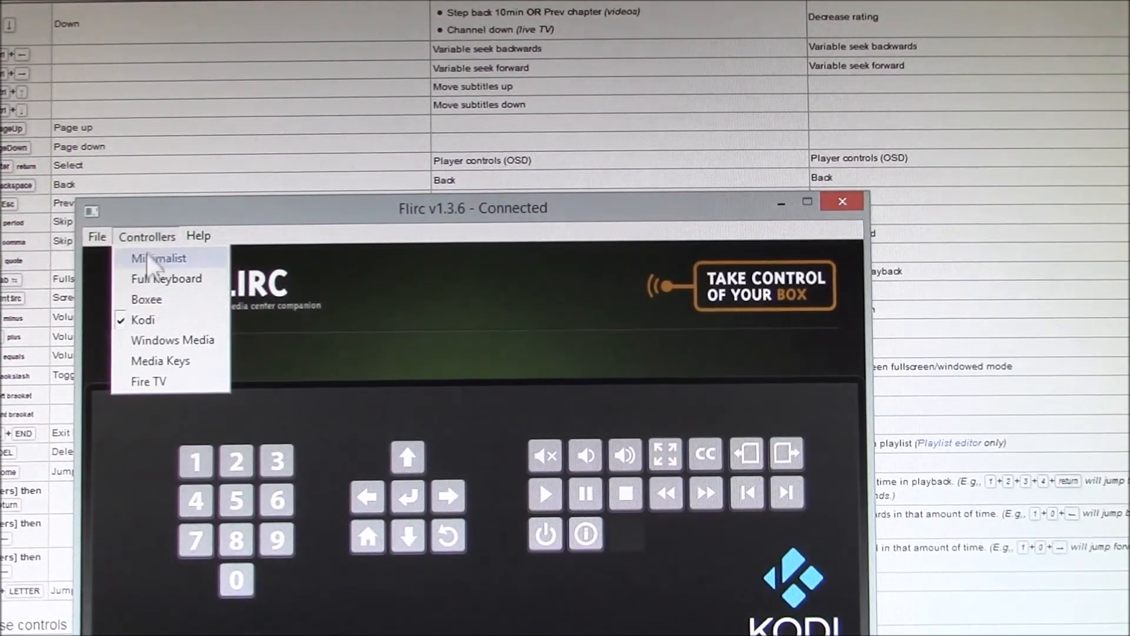
{"action": "left_click", "coordinate": [166, 278]}
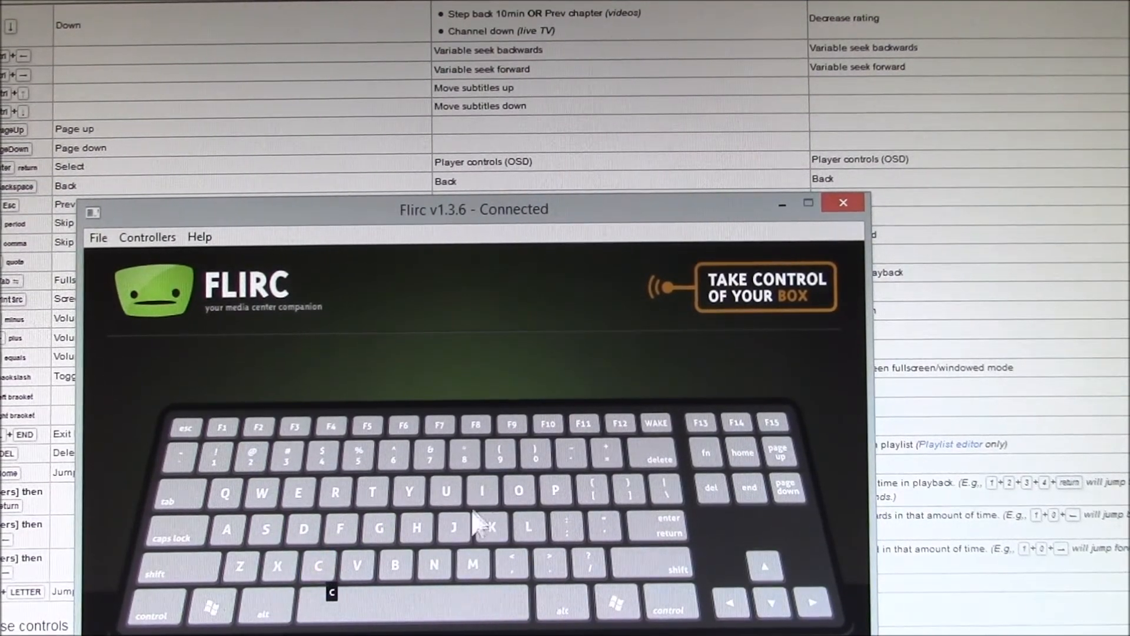
{"action": "left_click", "coordinate": [482, 490]}
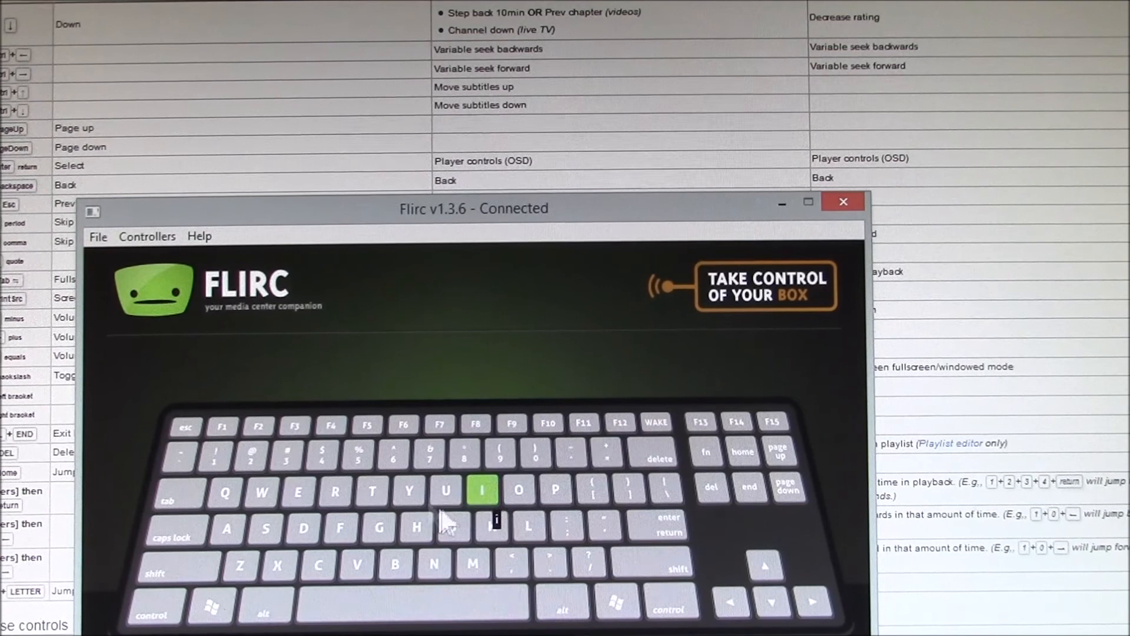